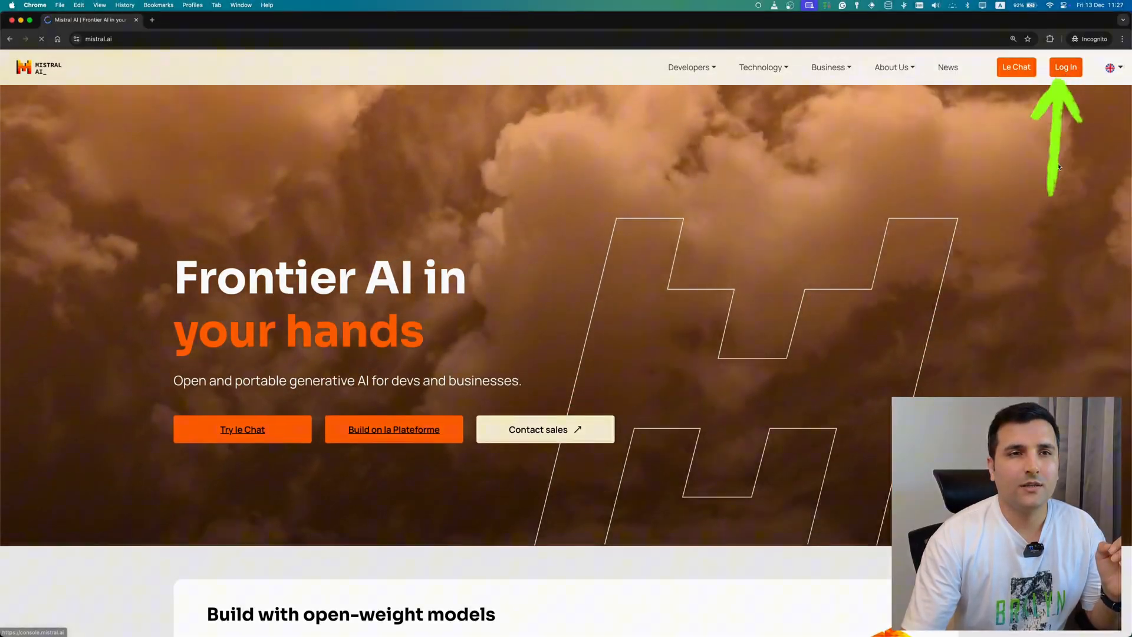
- Register a Mistral AI account via Sign up with Google and land on the La Plateforme console
left_click(1066, 66)
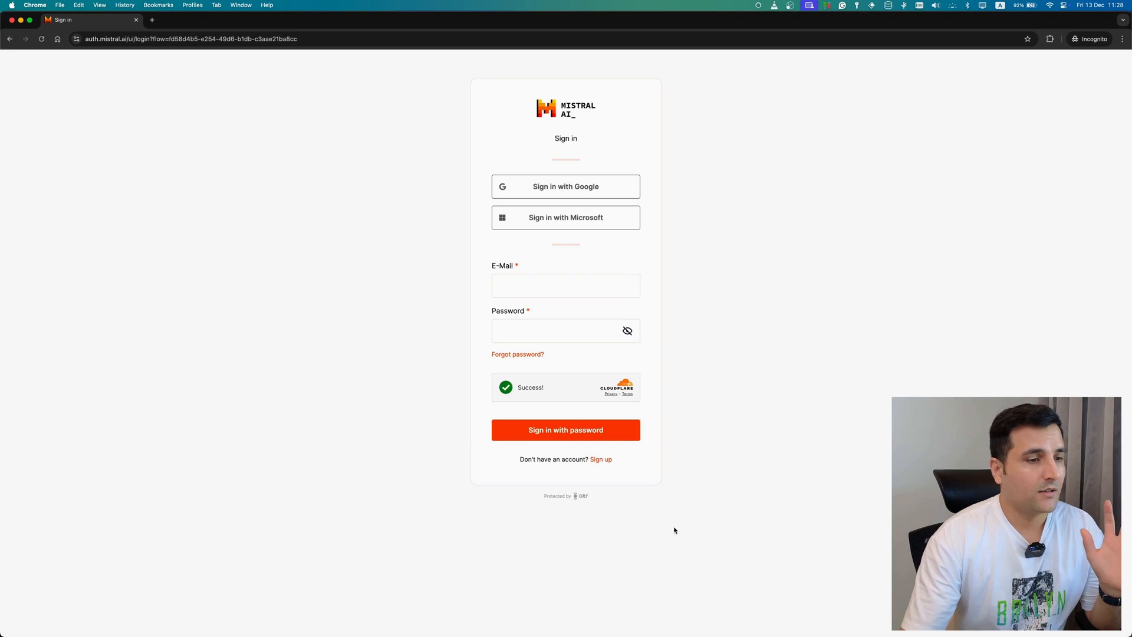
left_click(601, 459)
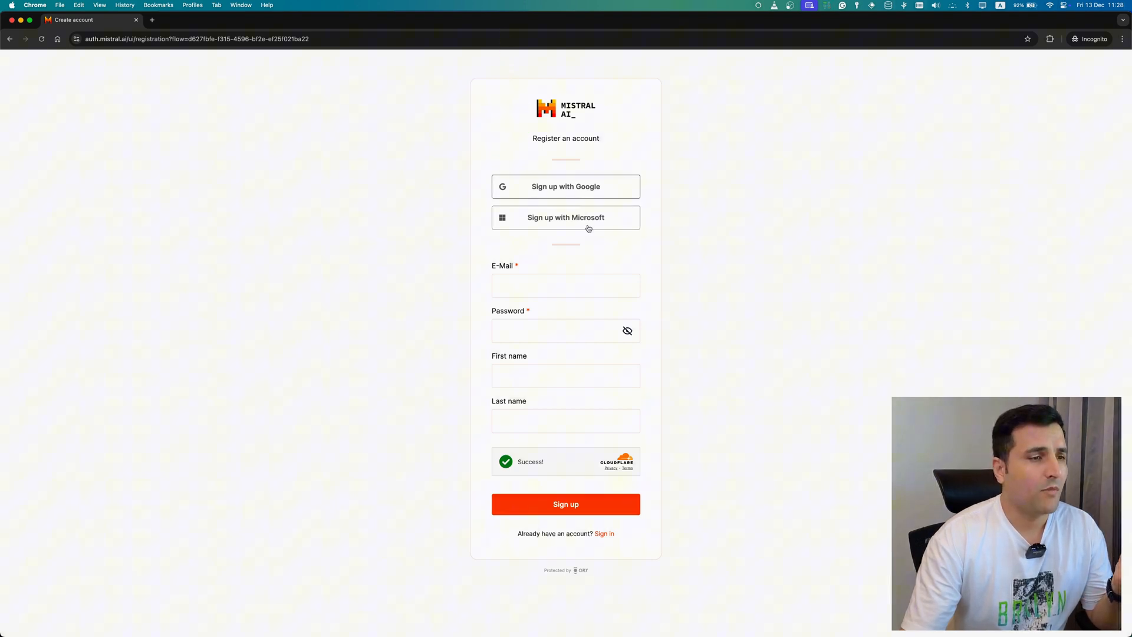
left_click(565, 186)
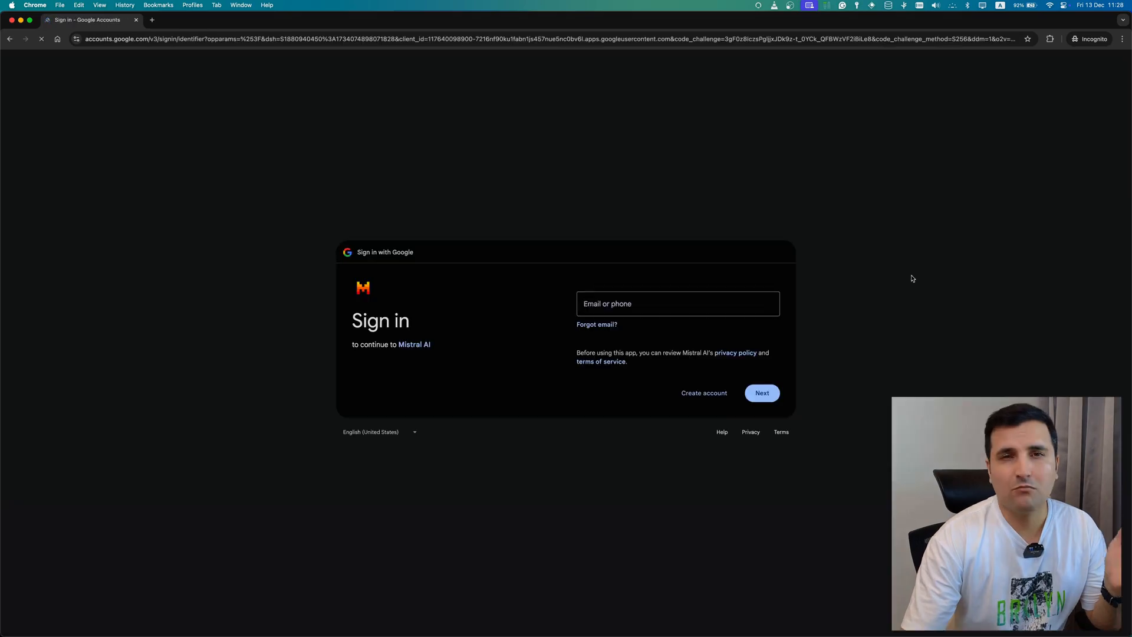
left_click(761, 392)
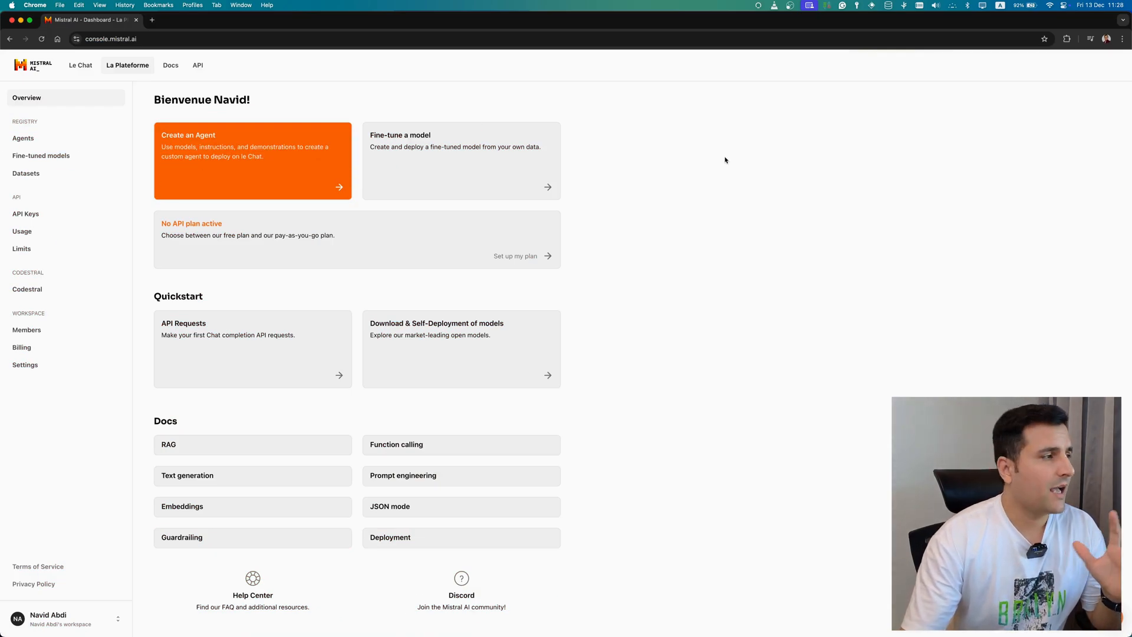
- Zoom the page in and switch from the console to Le Chat's chat home
key("cmd+plus")
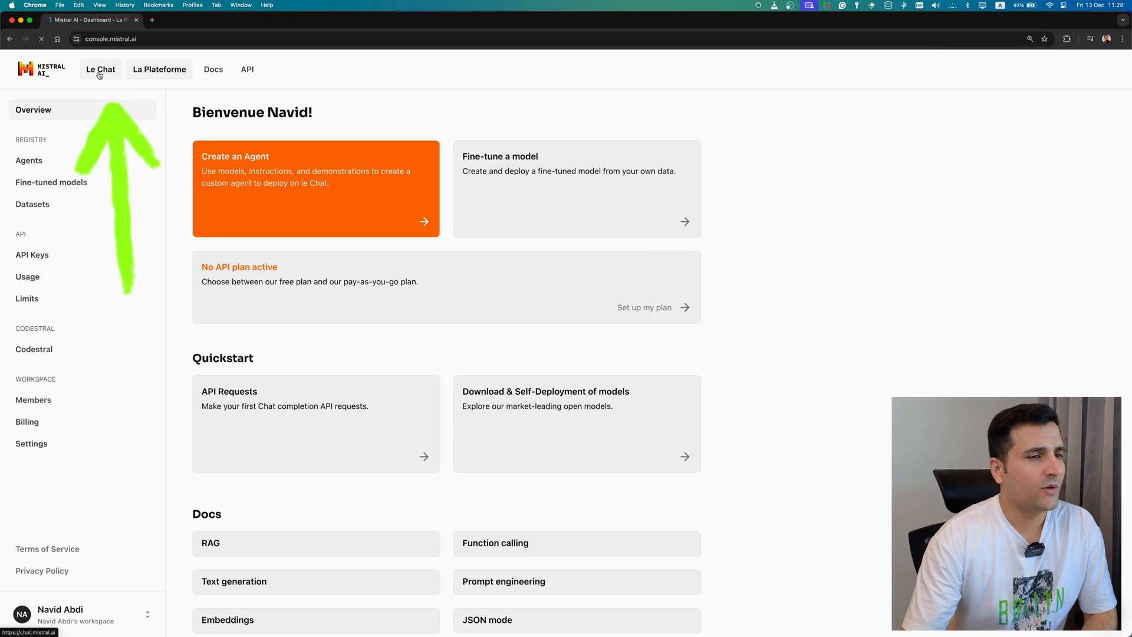
left_click(101, 69)
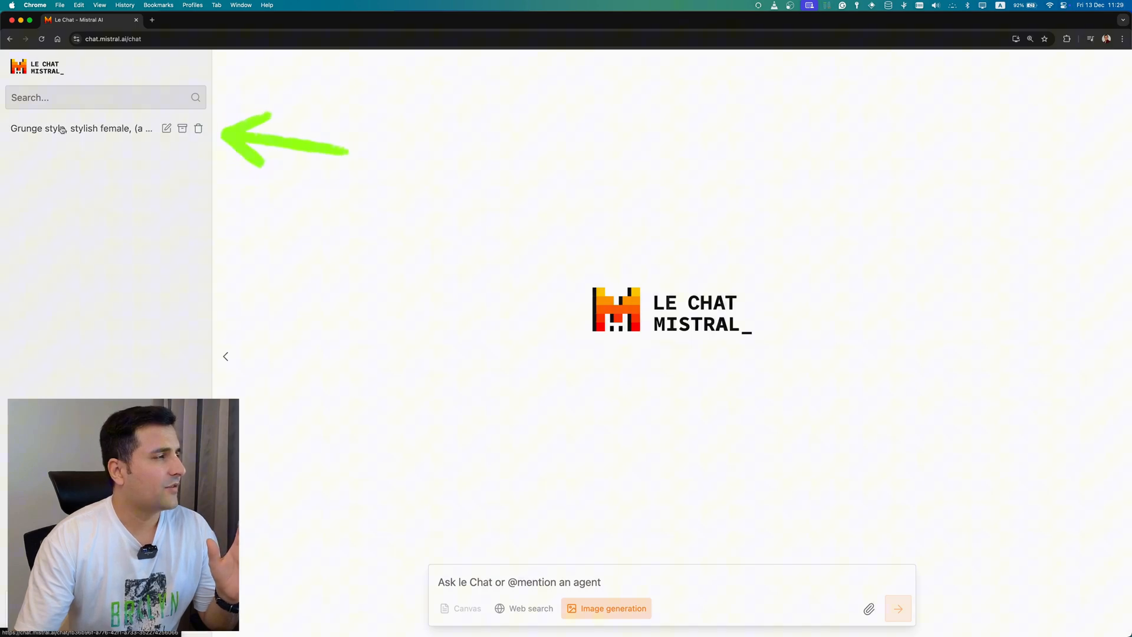
left_click(81, 128)
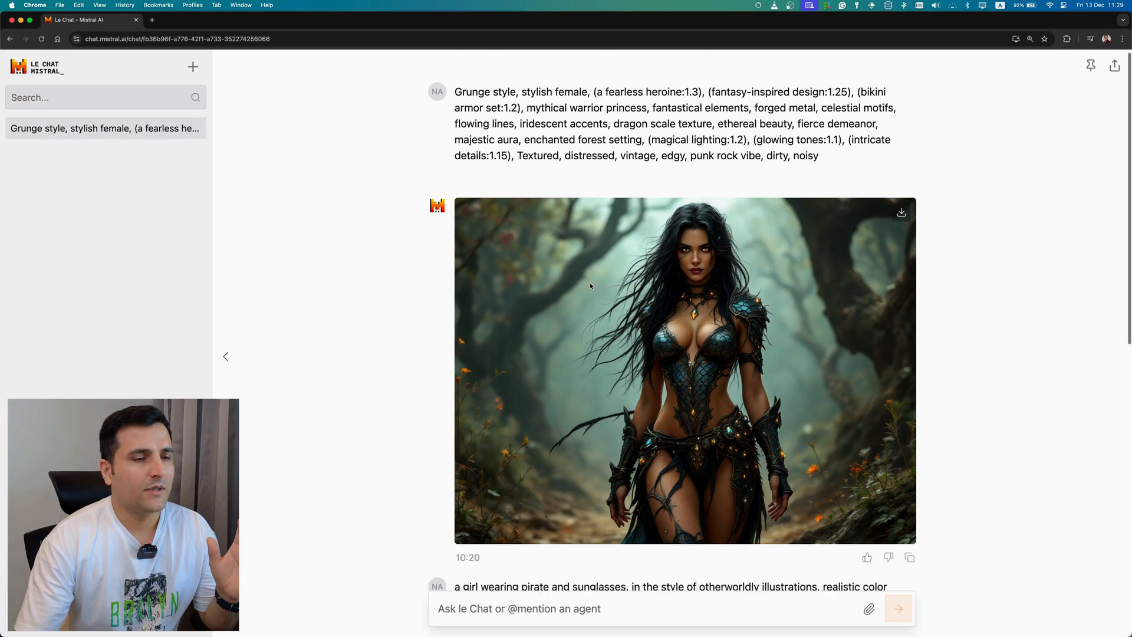
scroll("down", 3)
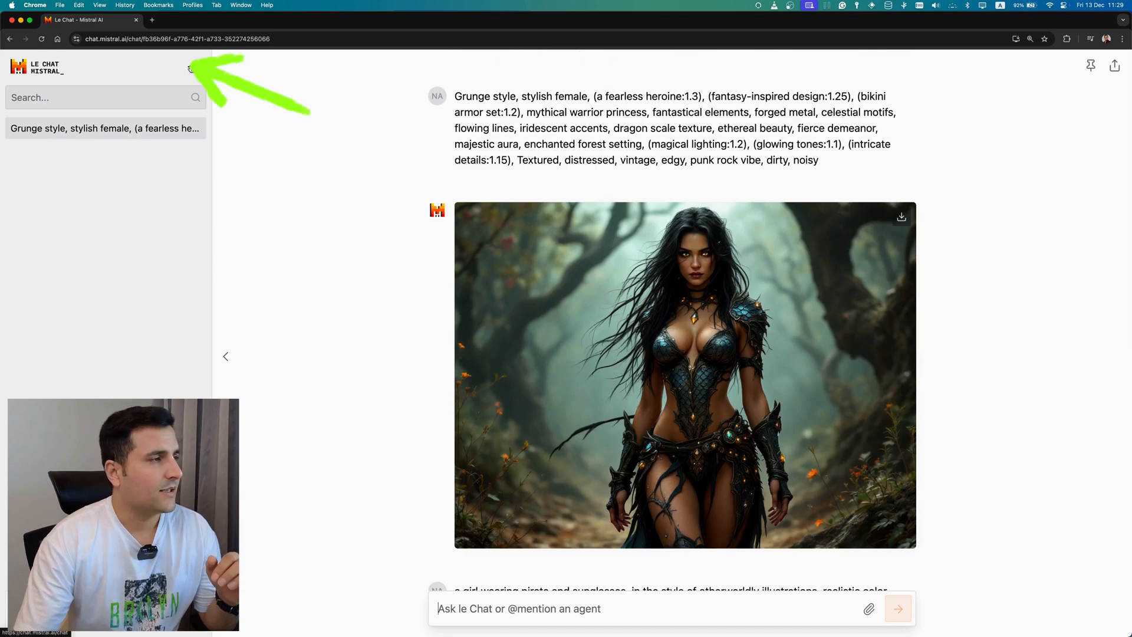
left_click(190, 68)
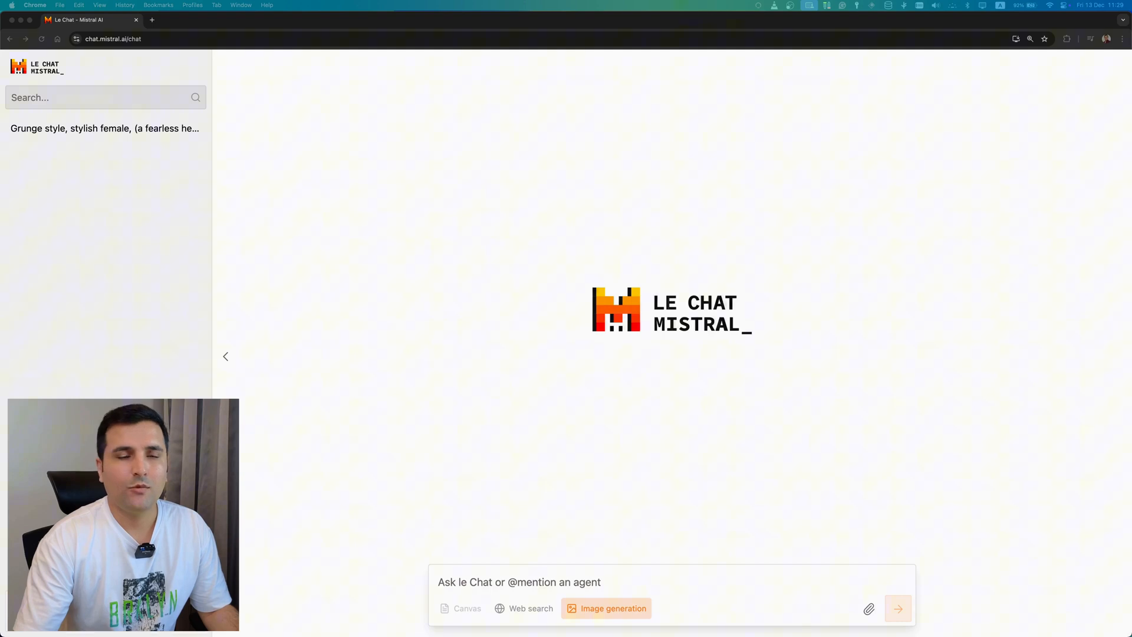
- Generate a red steampunk Volkswagen Beetle image, then a female wizard casting elemental magic
type("General outline of a latest model red volkswagen beetle in steampunk style,  with glowing headlights, polished to a high shine, parked in an old opulent palace, eerie atmosphere, fog, artgerm, hygge,")
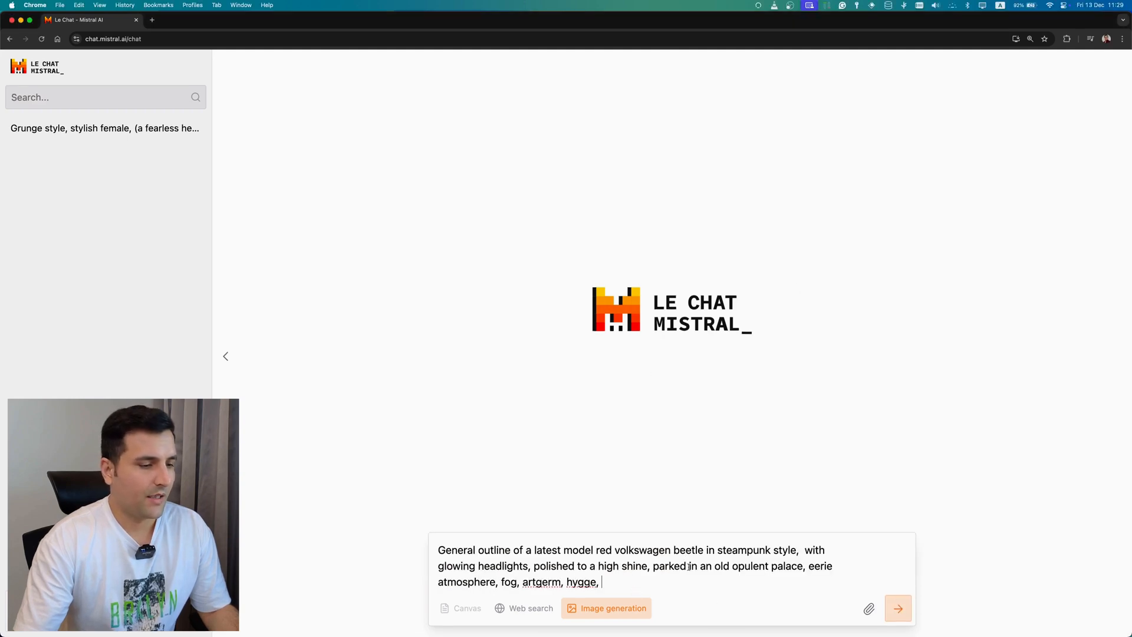
left_click(898, 609)
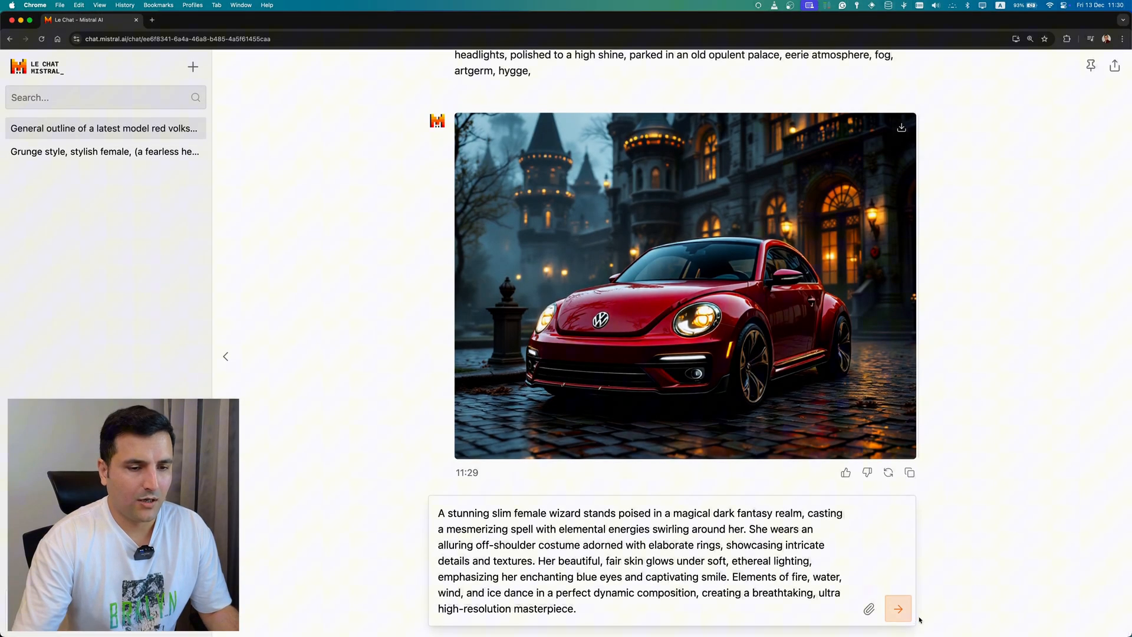
left_click(898, 609)
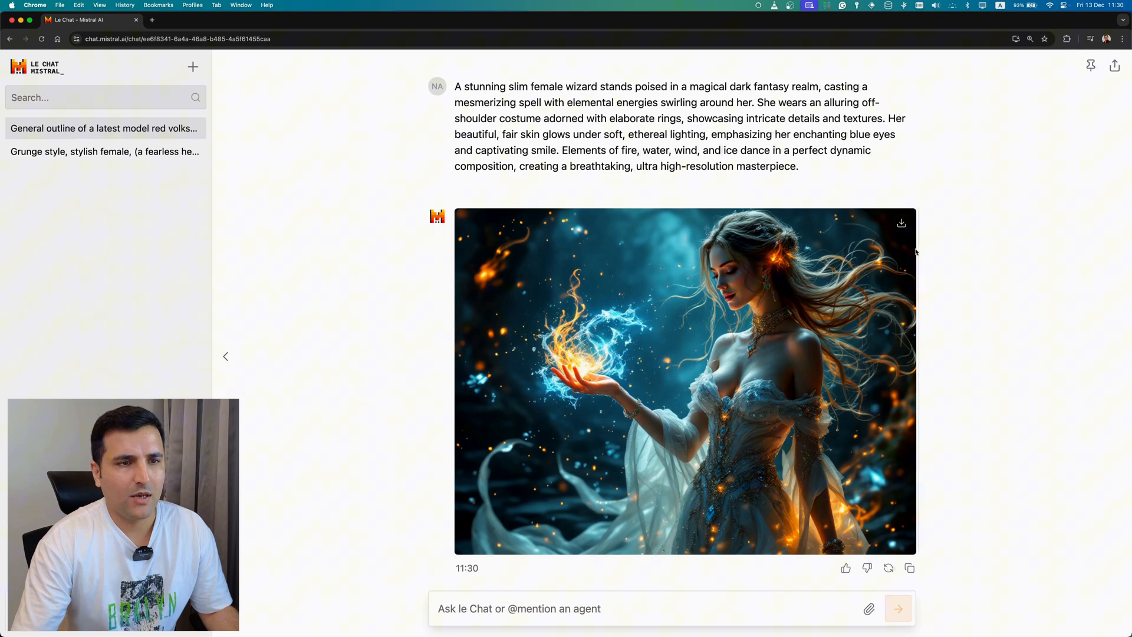
- Download the female wizard image and view it full size in Preview
left_click(901, 223)
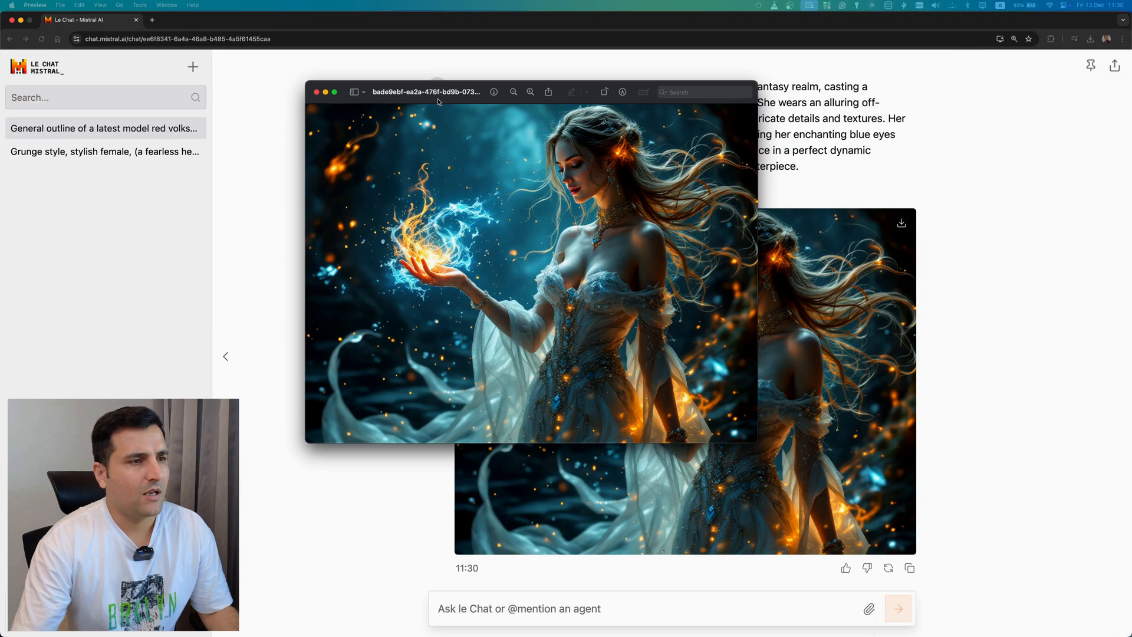
left_click(315, 92)
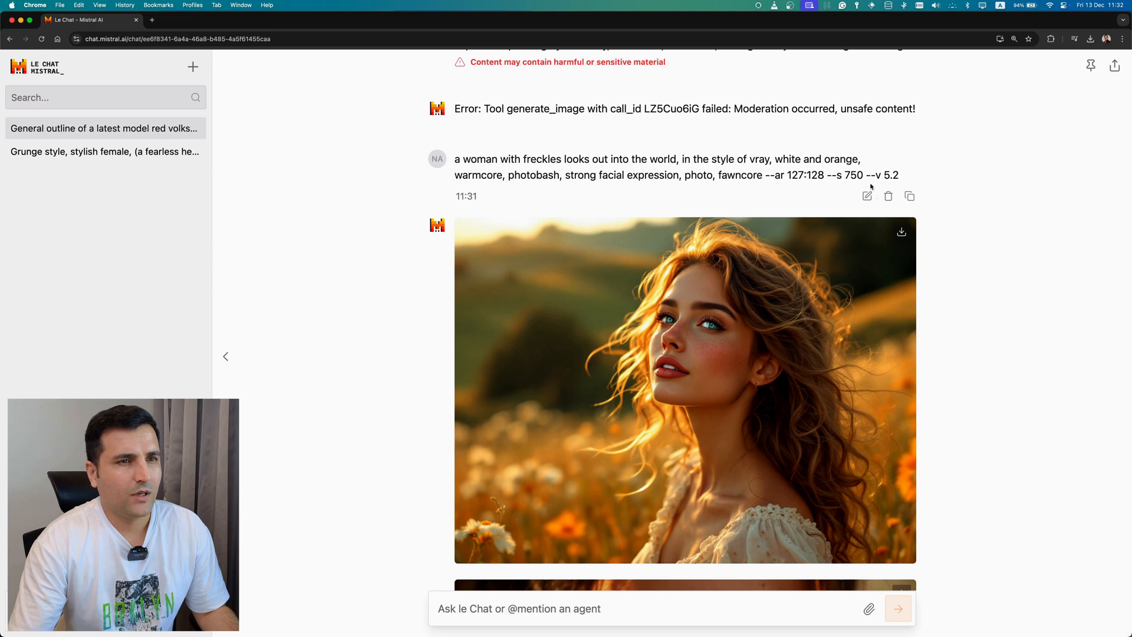
- Review the two freckled woman portraits and download the first one
double_click(893, 174)
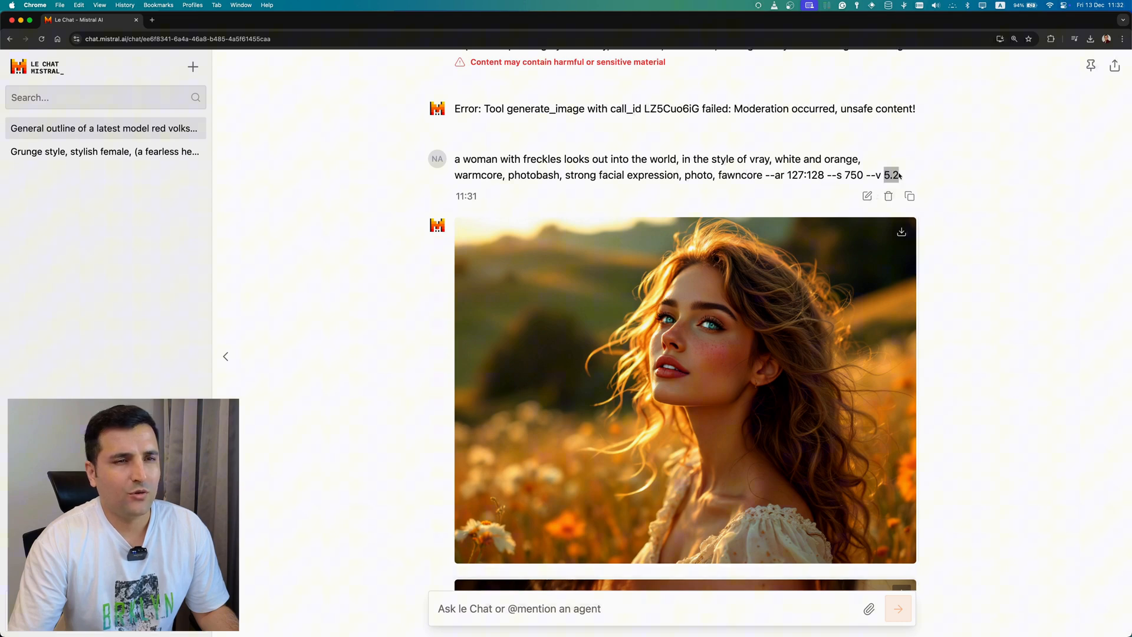
scroll("down", 3)
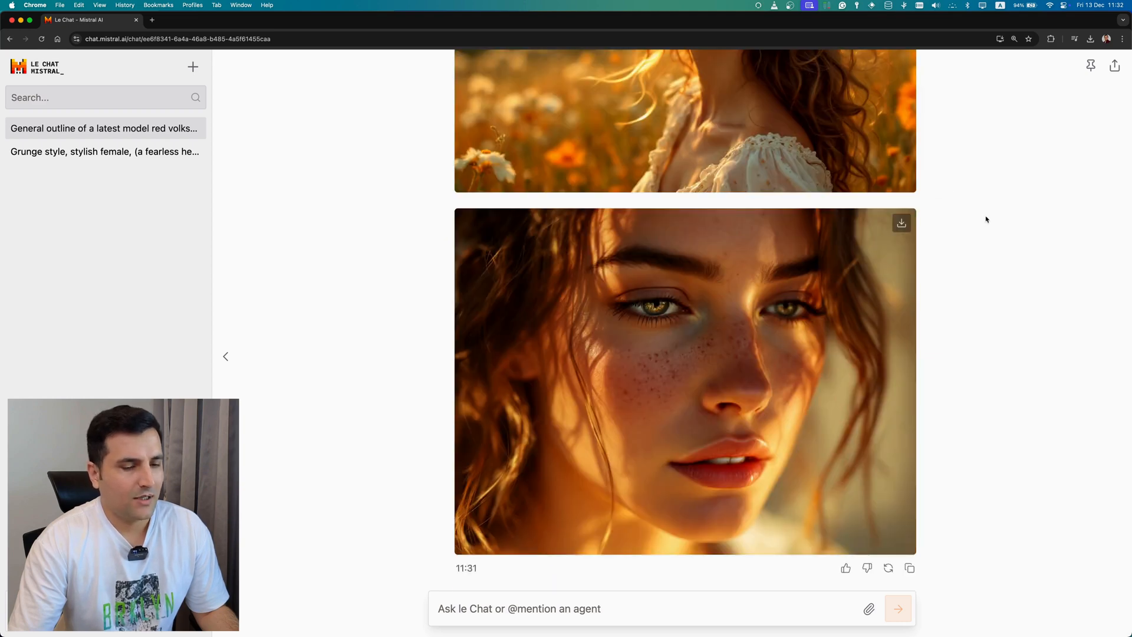
scroll("up", 3)
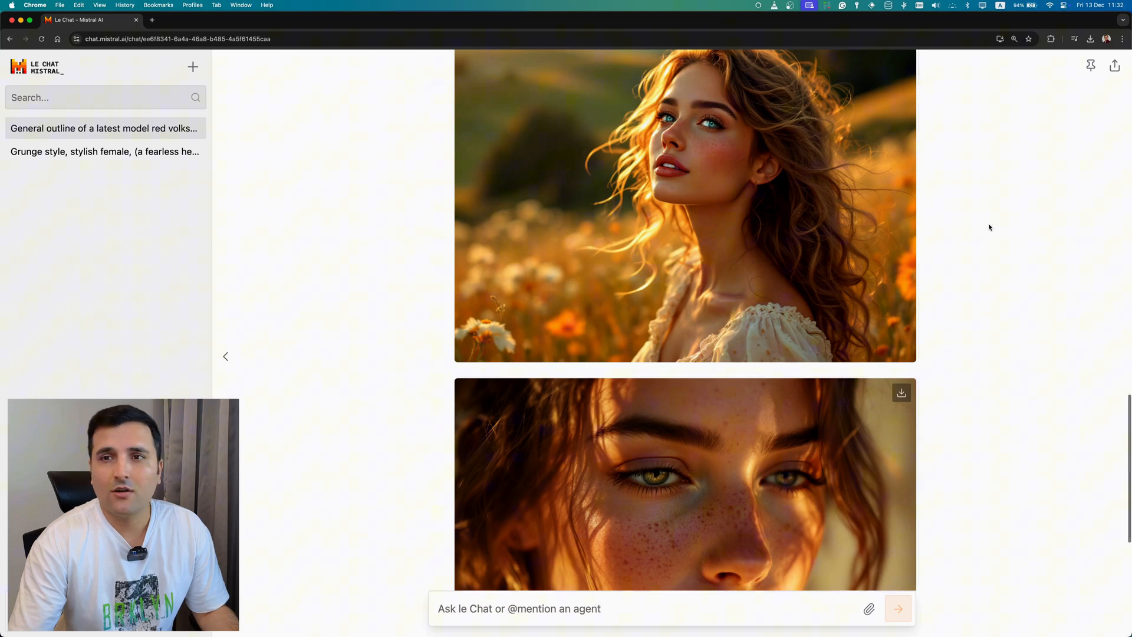
scroll("down", 3)
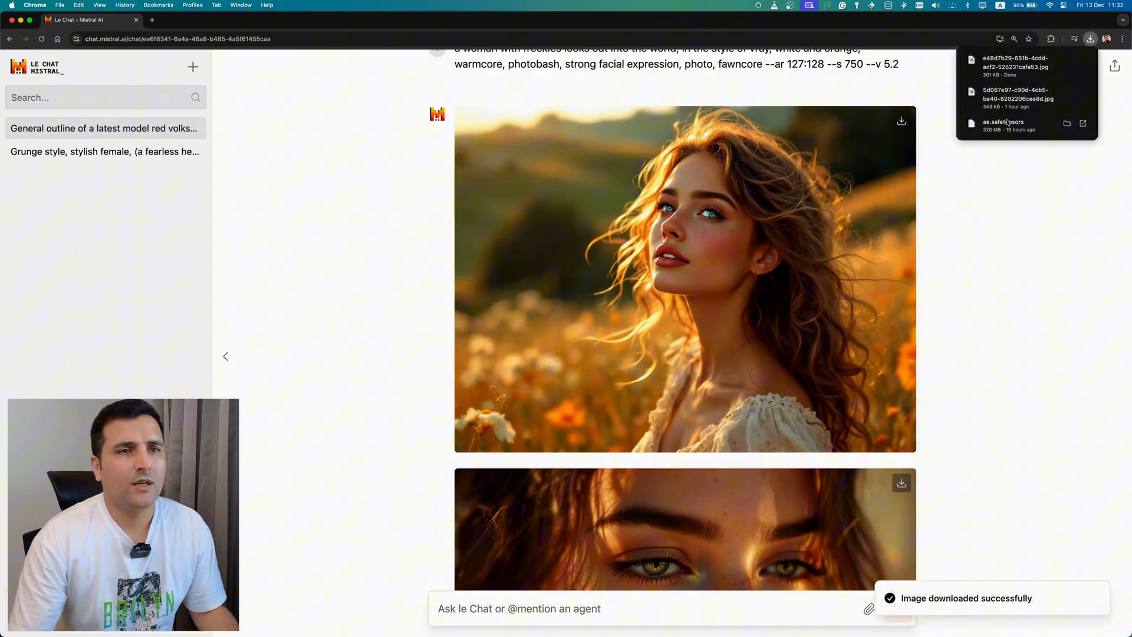
- Dismiss Chrome's downloads bubble and navigate to leonardo.ai
left_click(1014, 66)
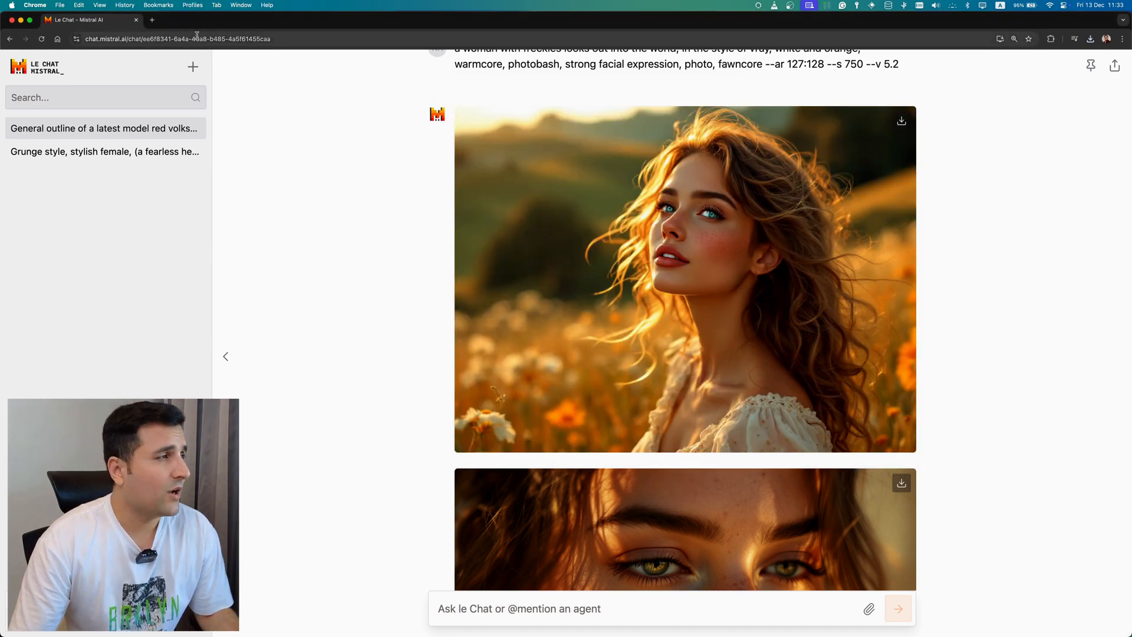
type("https://leonardo.ai/")
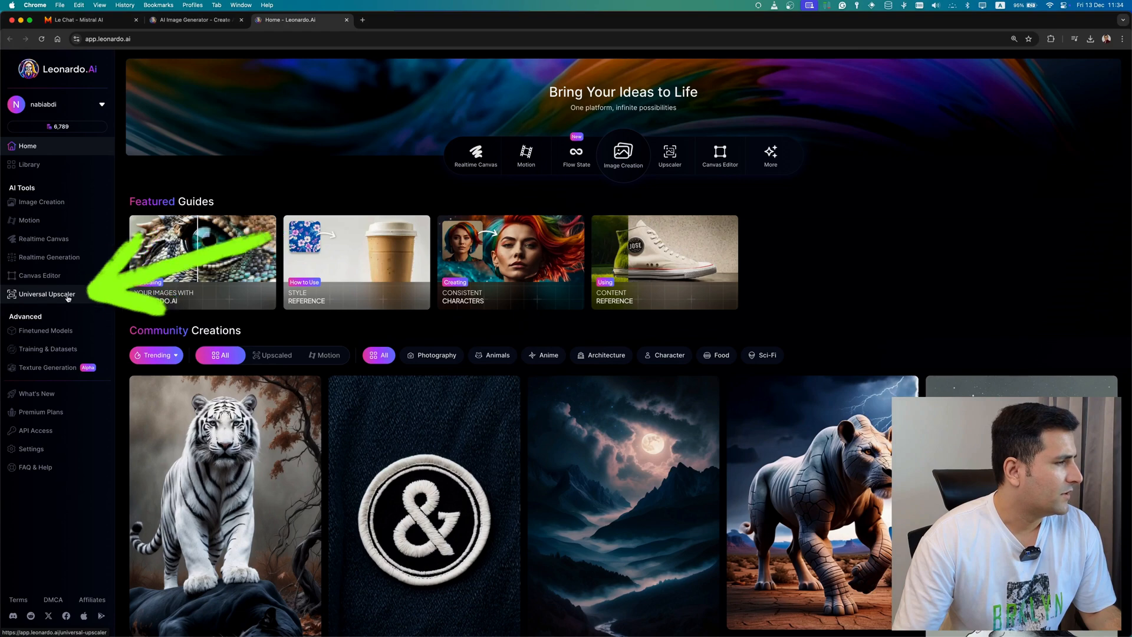
- Open Leonardo.Ai's Universal Upscaler from the AI Tools sidebar
left_click(47, 293)
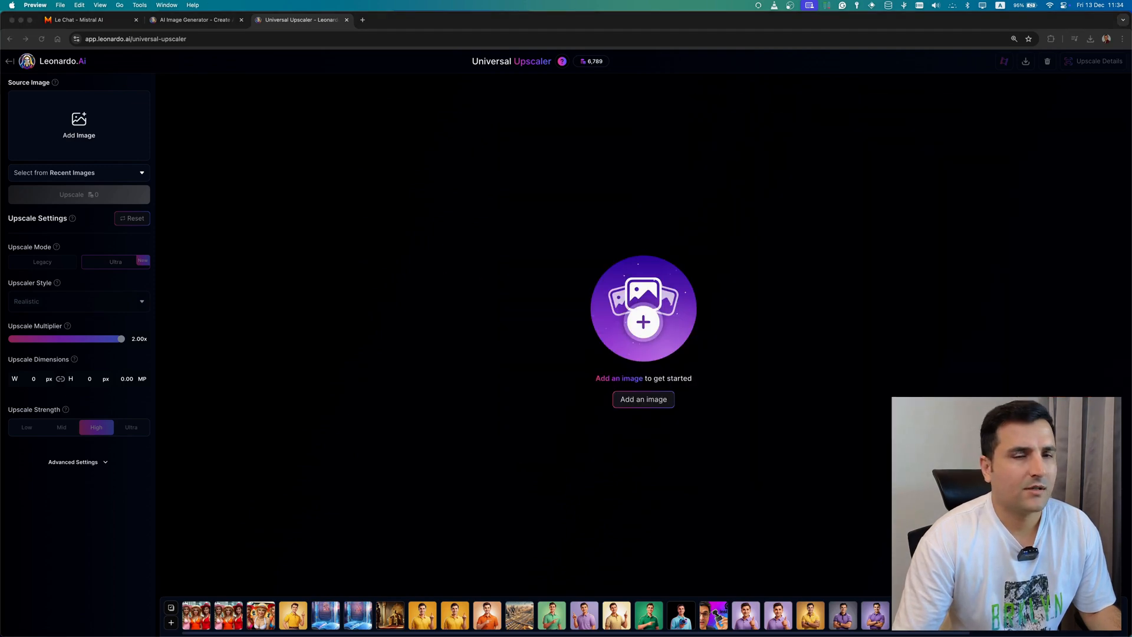
- Submit the sunlit field portrait for a 2x realistic upscale, then return to the Leonardo.Ai home page
left_click(643, 400)
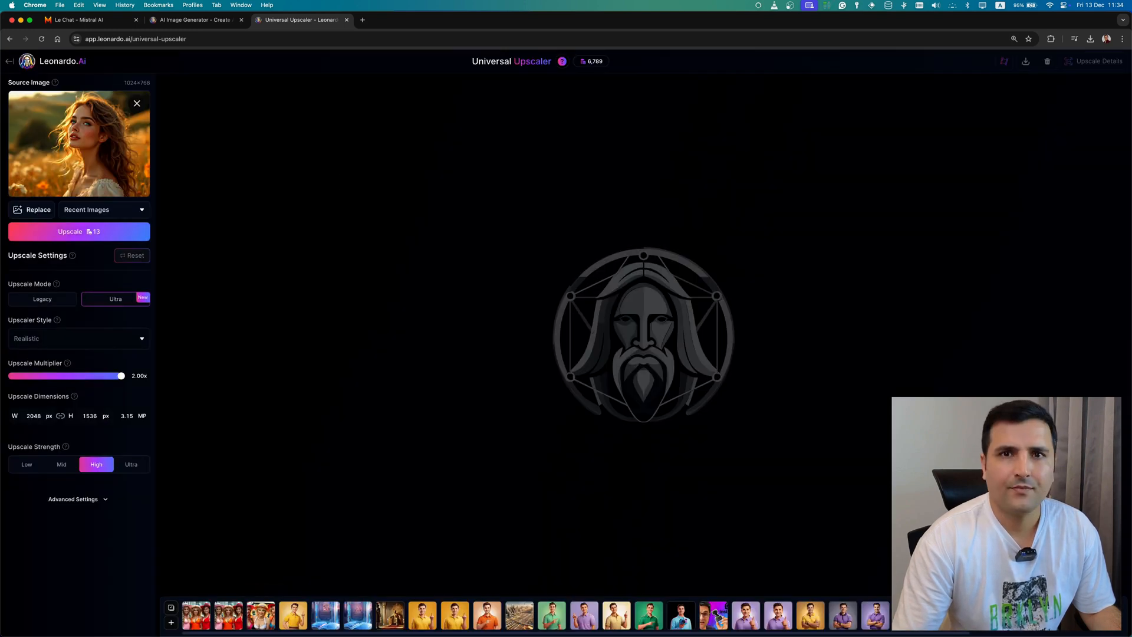
mouse_move(263, 189)
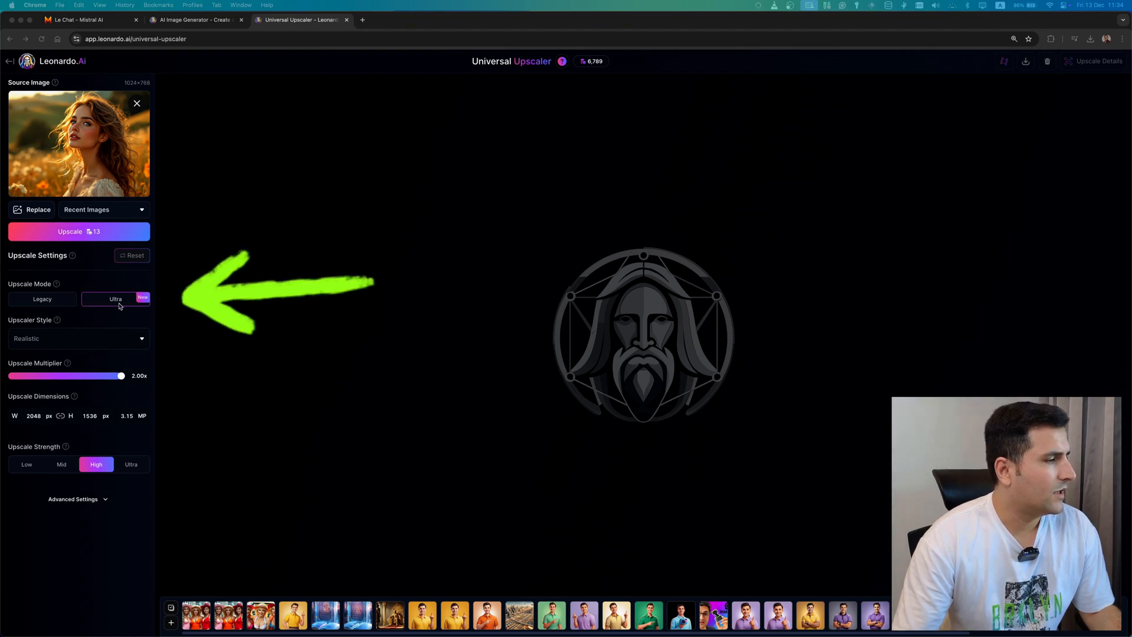
left_click(77, 231)
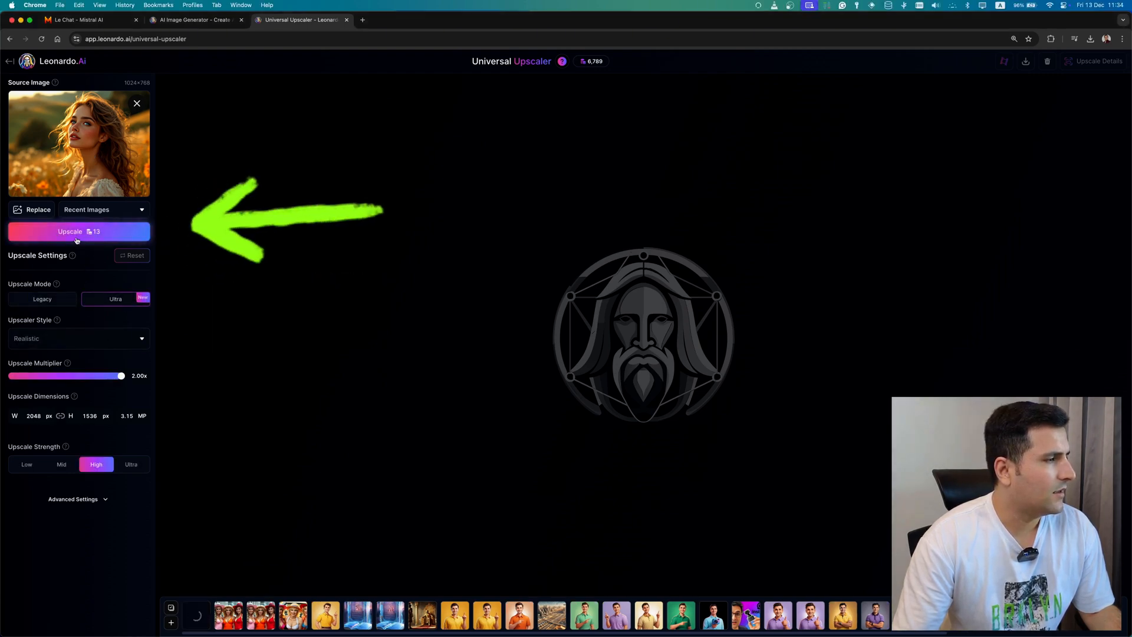
left_click(78, 232)
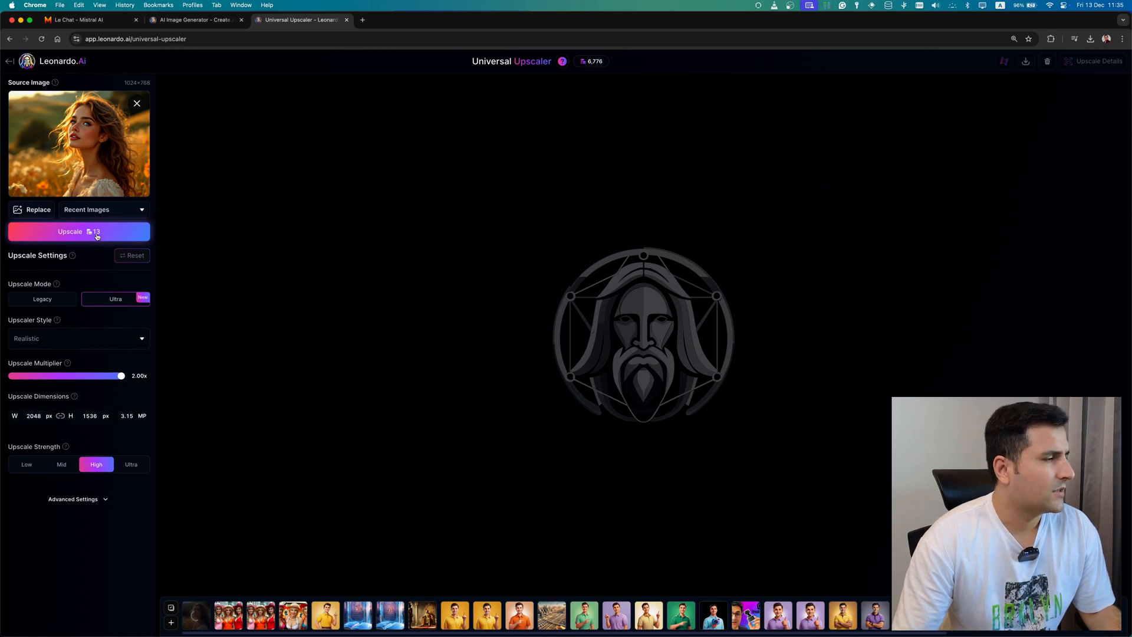
left_click(593, 60)
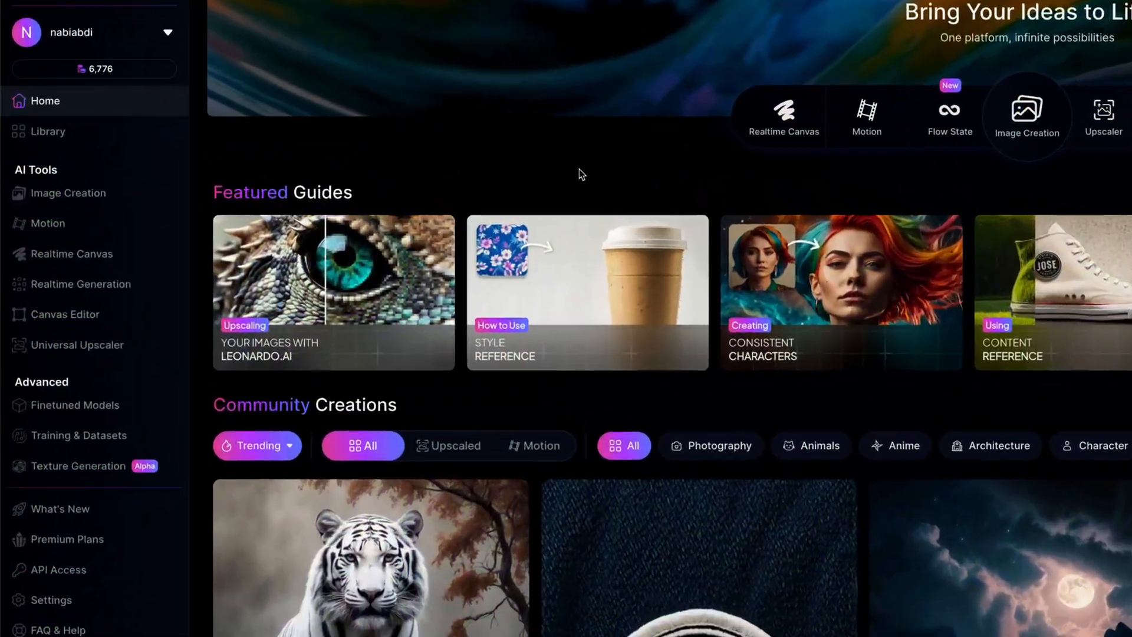
scroll("down", 3)
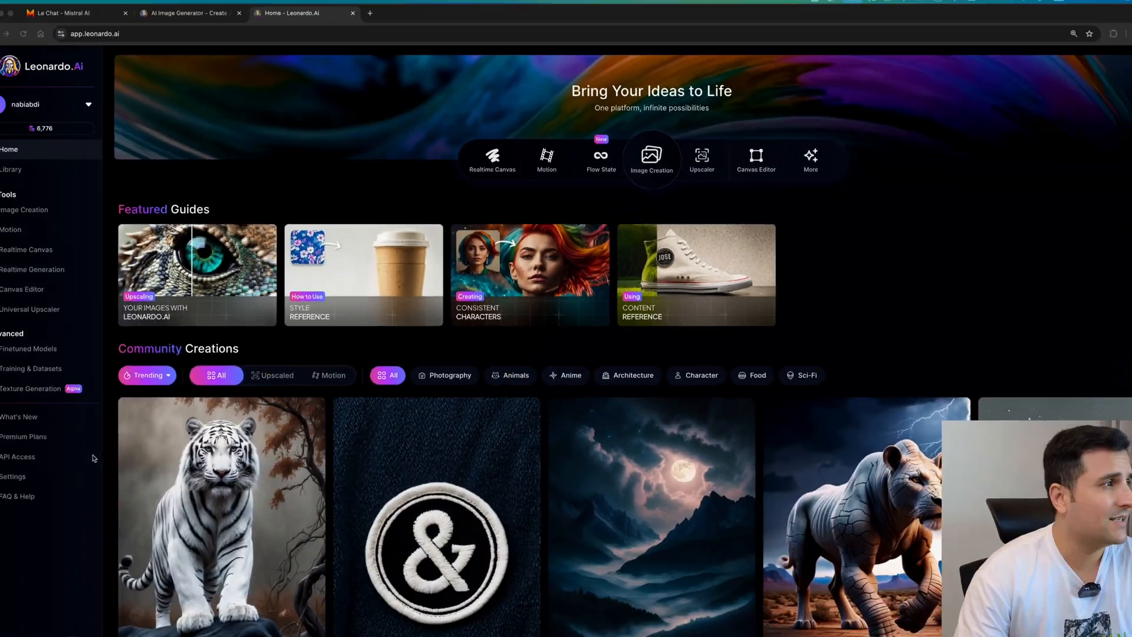
scroll("down", 3)
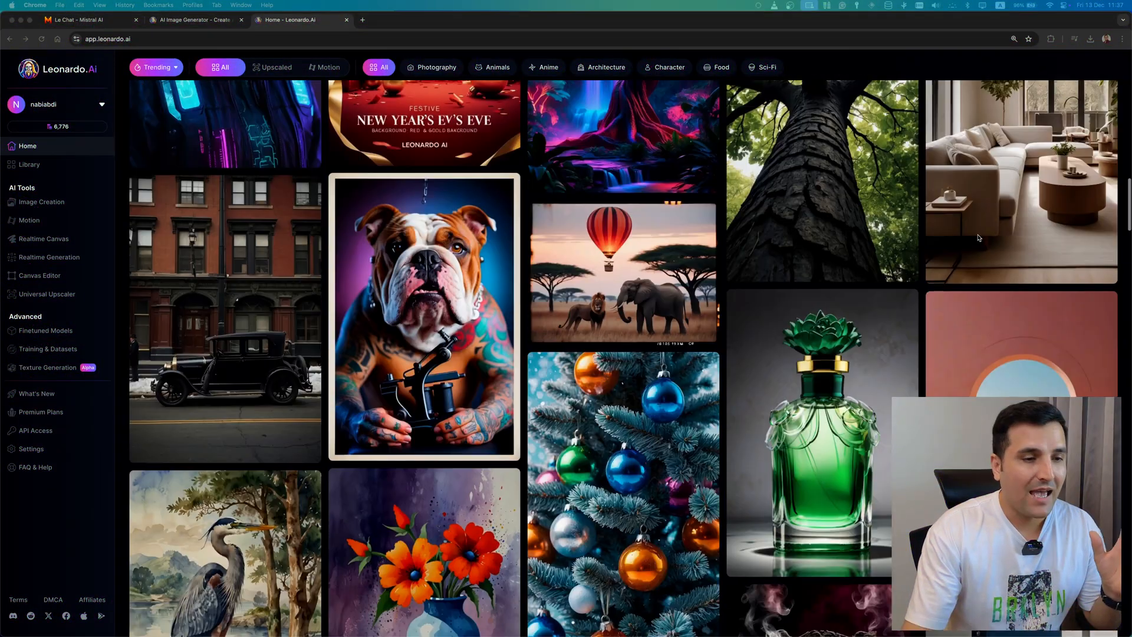
scroll("down", 3)
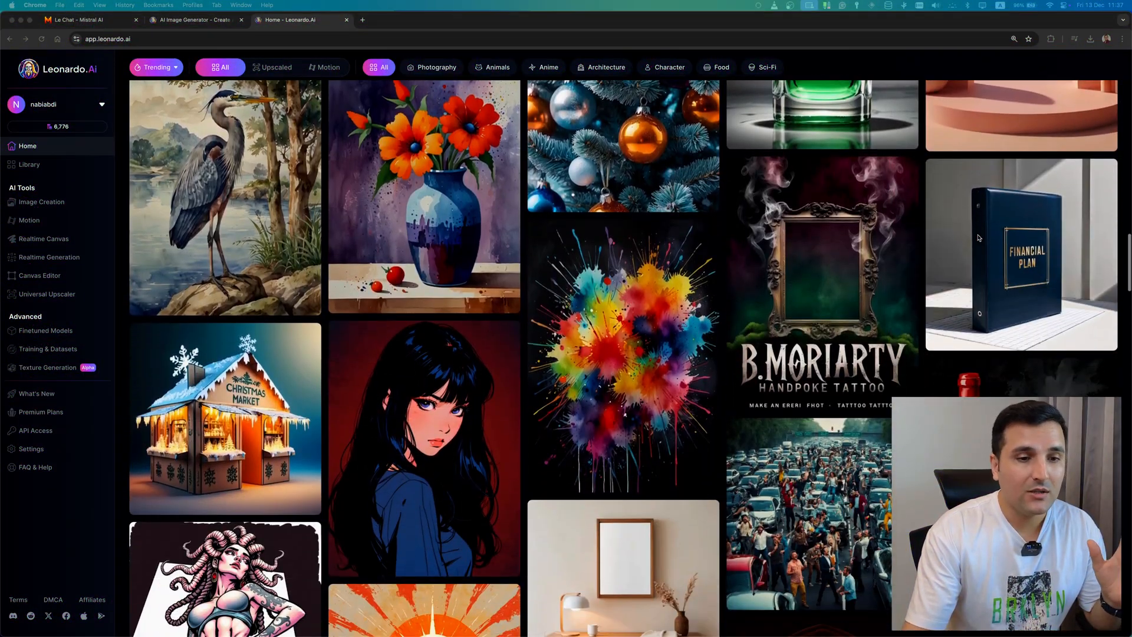
scroll("down", 3)
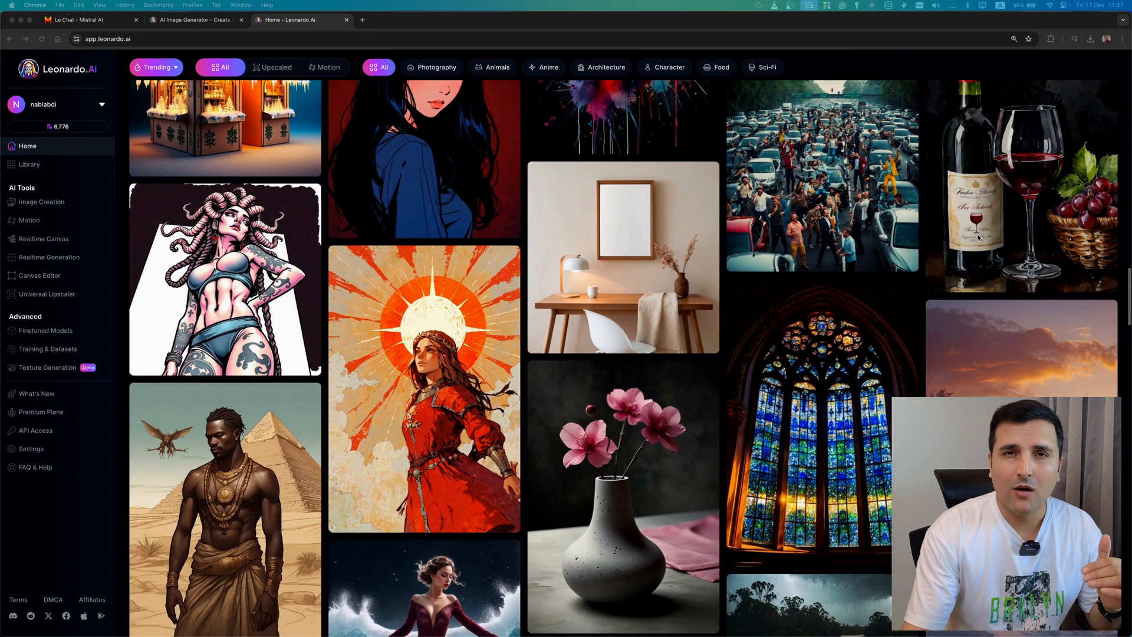
scroll("down", 3)
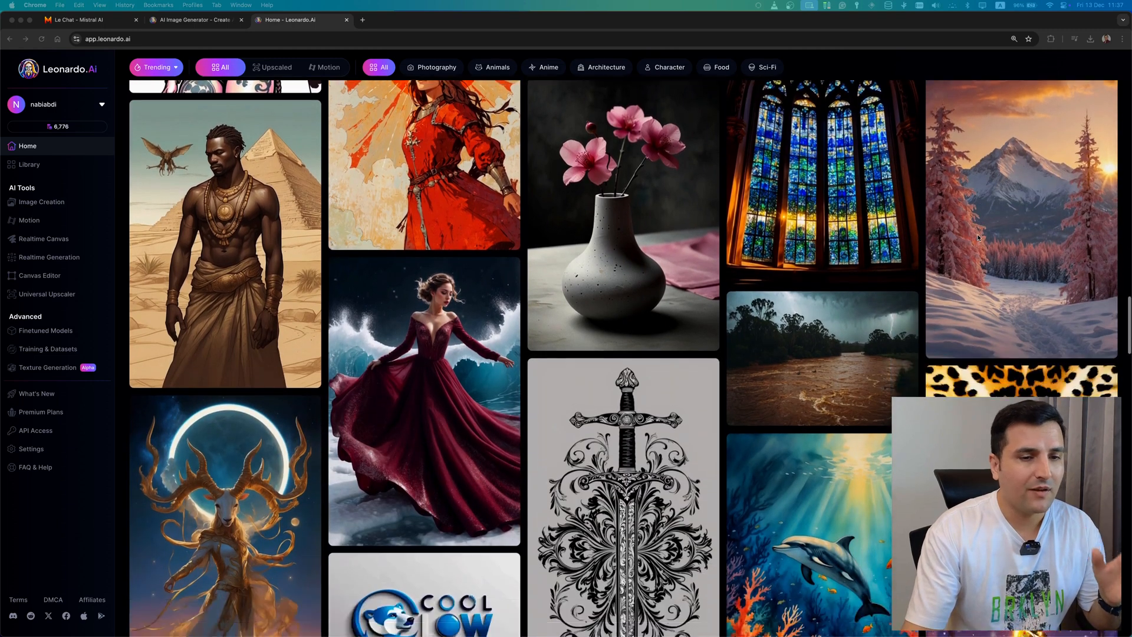
scroll("down", 3)
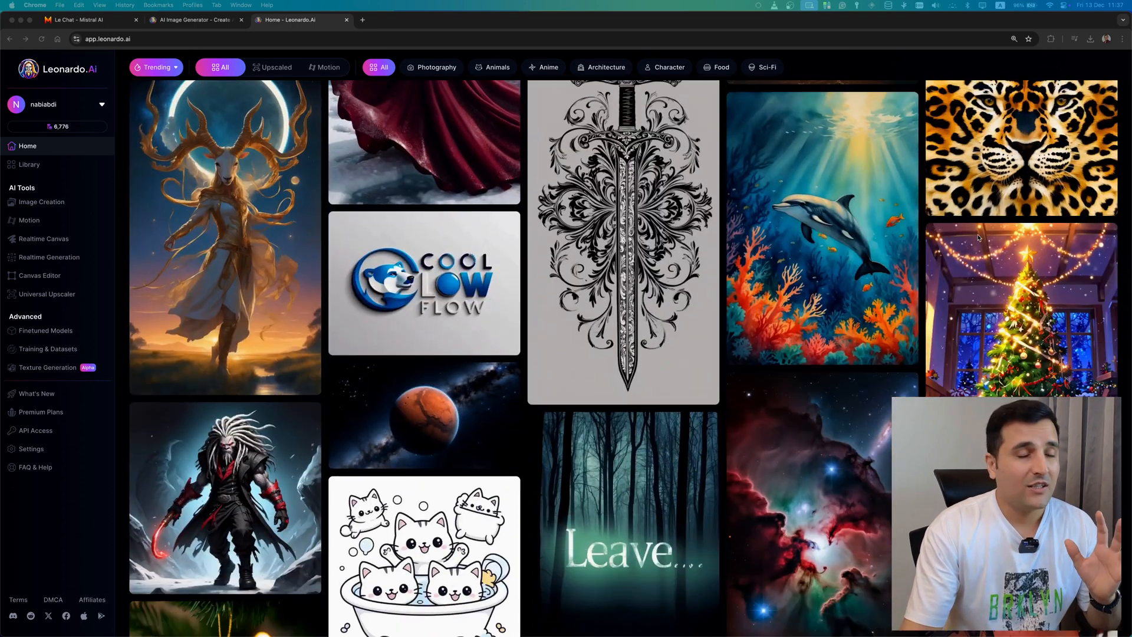
scroll("down", 3)
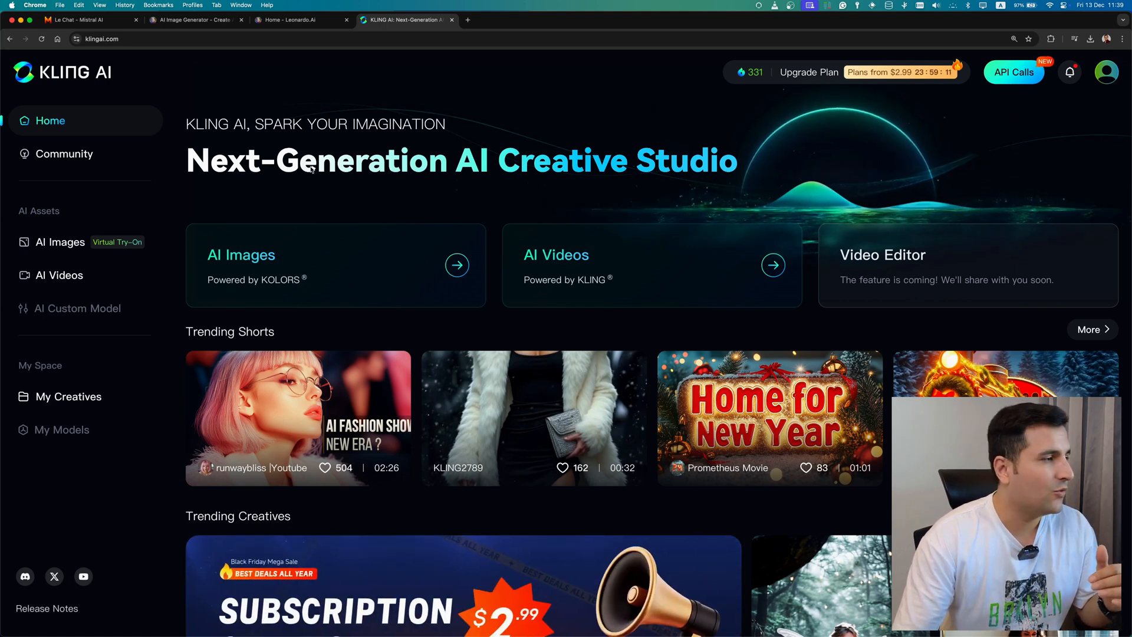
mouse_move(61, 429)
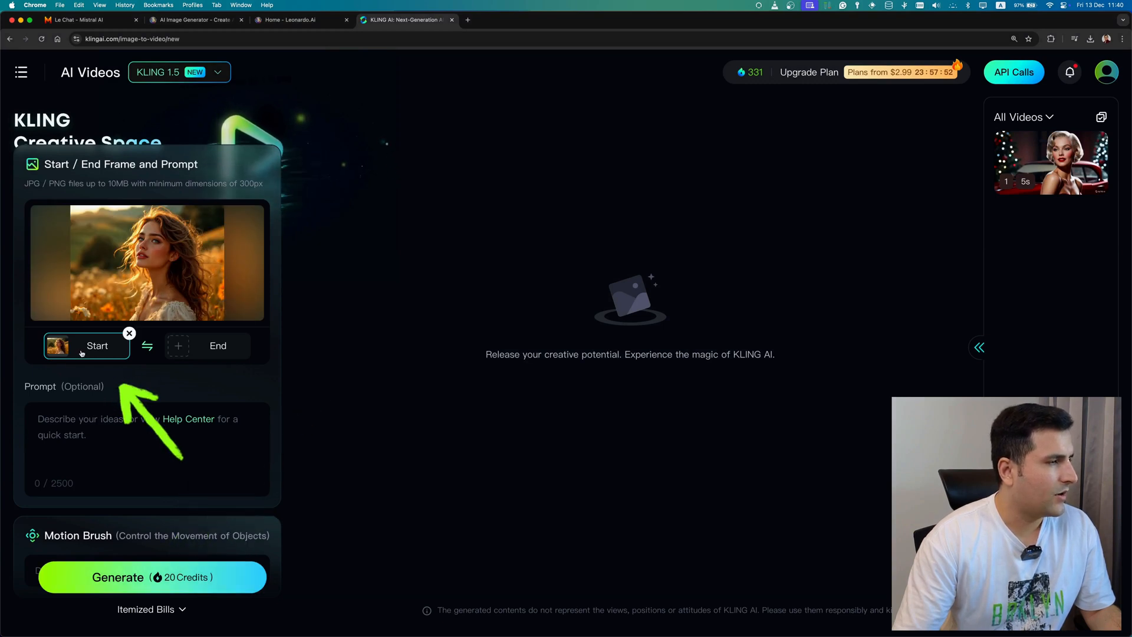
mouse_move(208, 346)
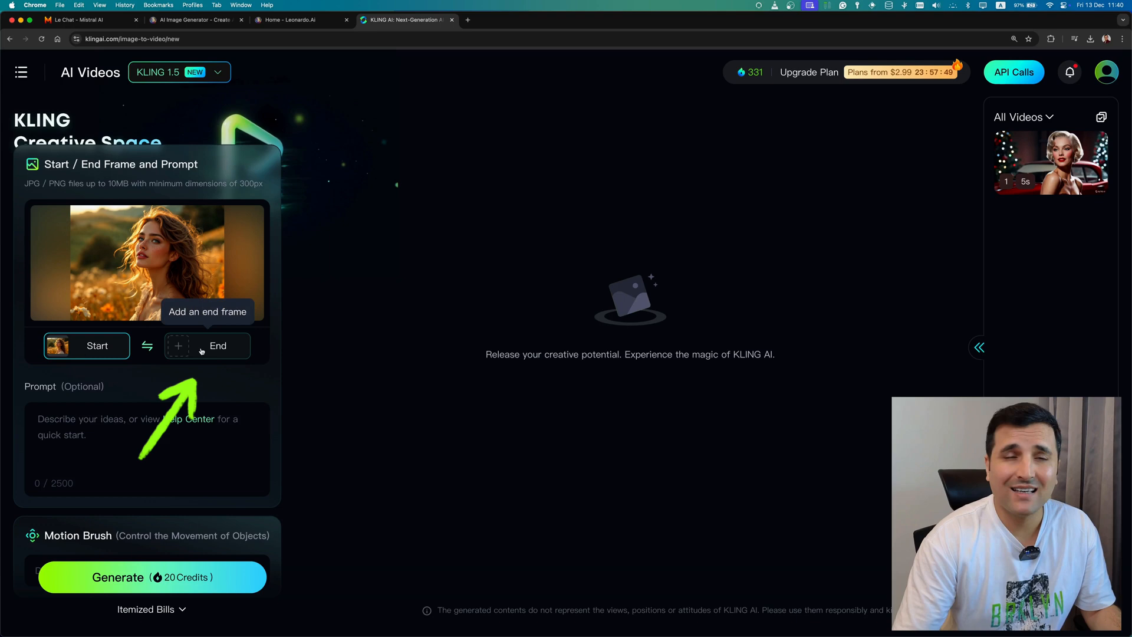
- Begin adding an end frame to the Kling AI image-to-video job
left_click(81, 20)
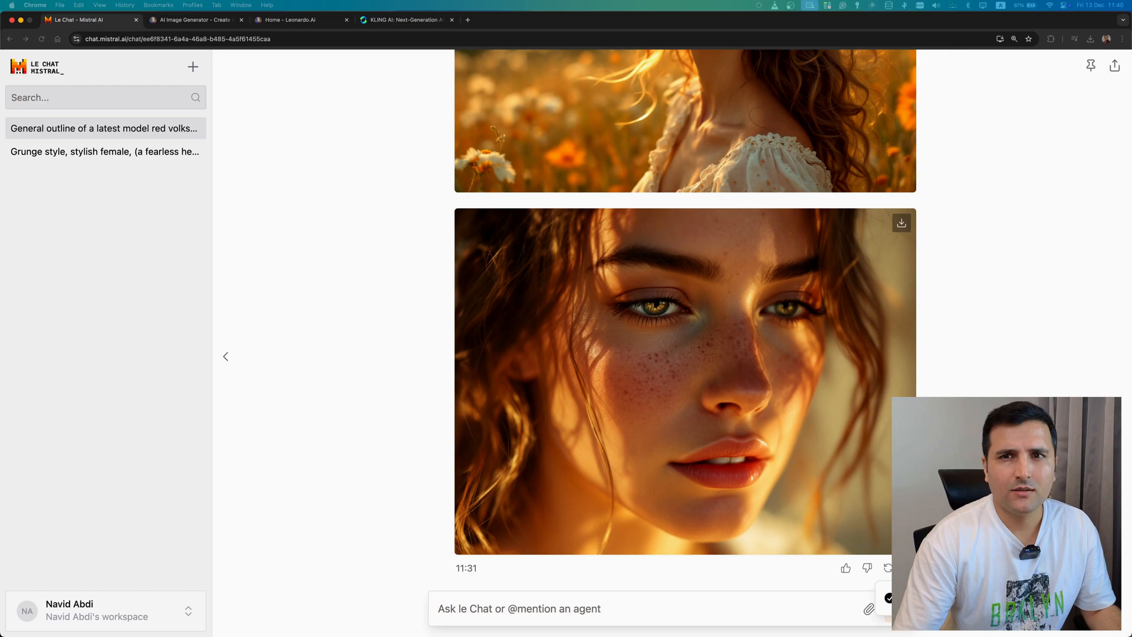
- Upscale Le Chat's freckled close-up portrait to 2048×1536 in Leonardo.Ai and download it
left_click(296, 20)
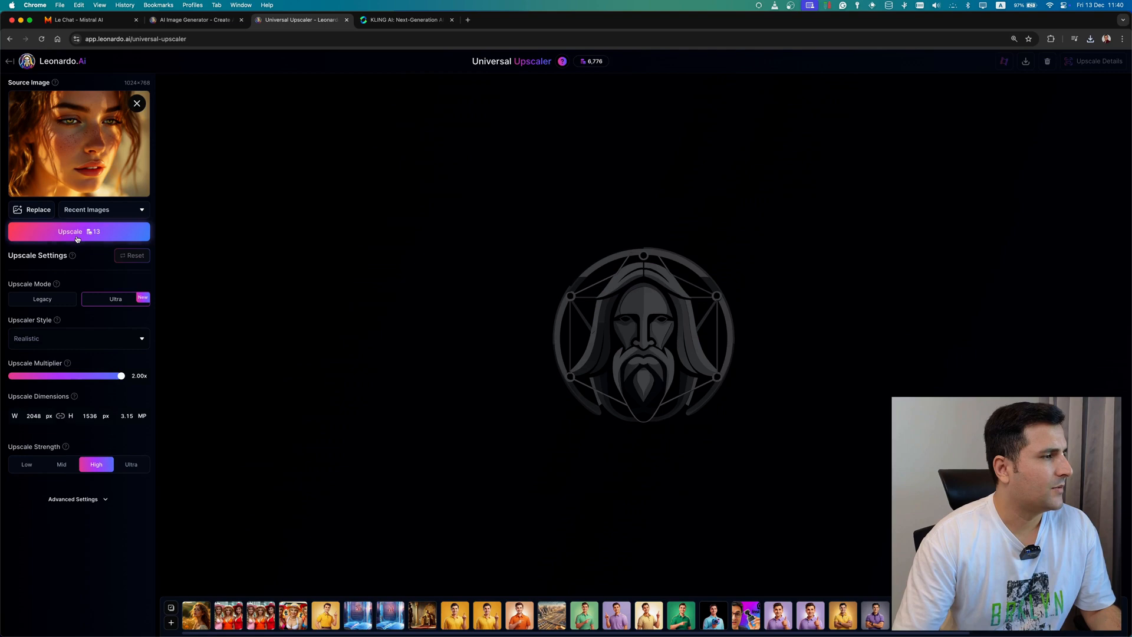
left_click(191, 20)
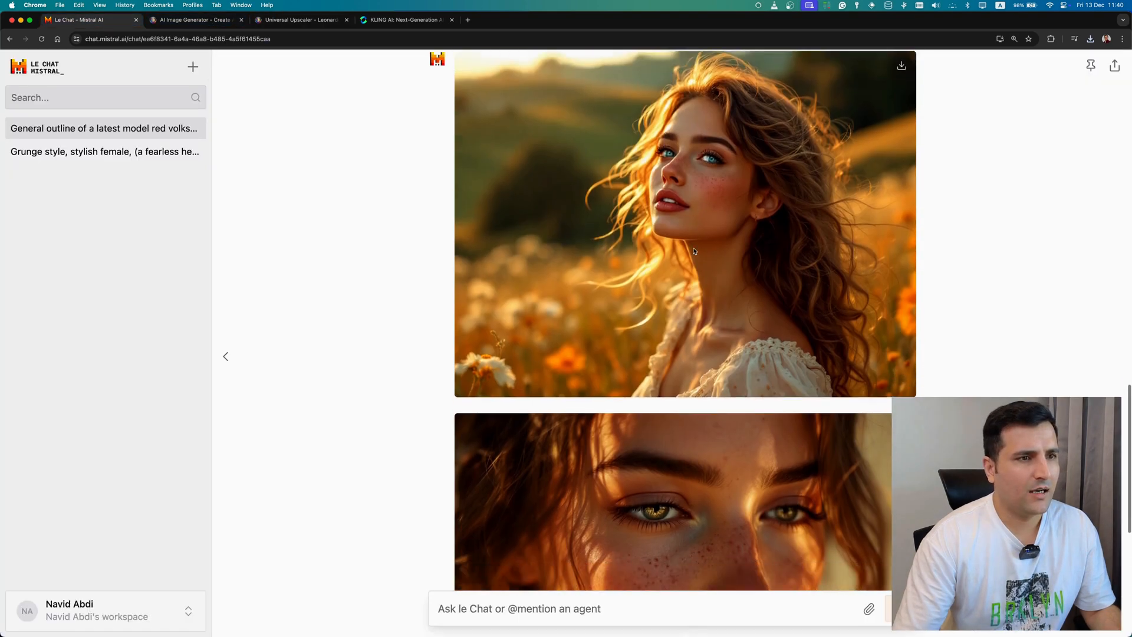
scroll("down", 3)
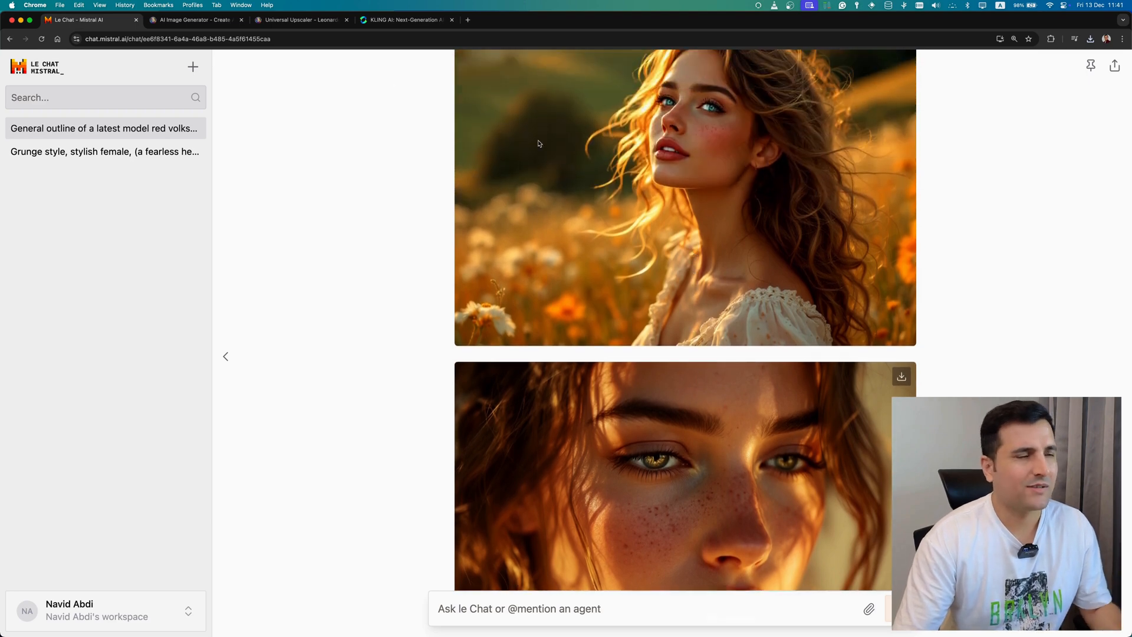
left_click(299, 20)
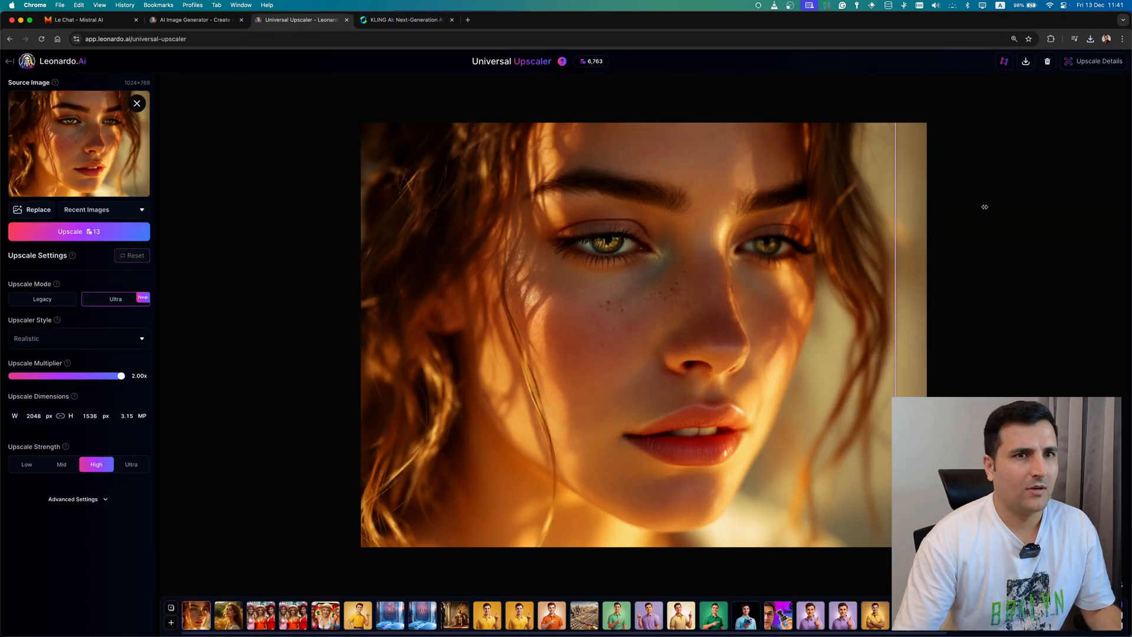
mouse_move(1024, 62)
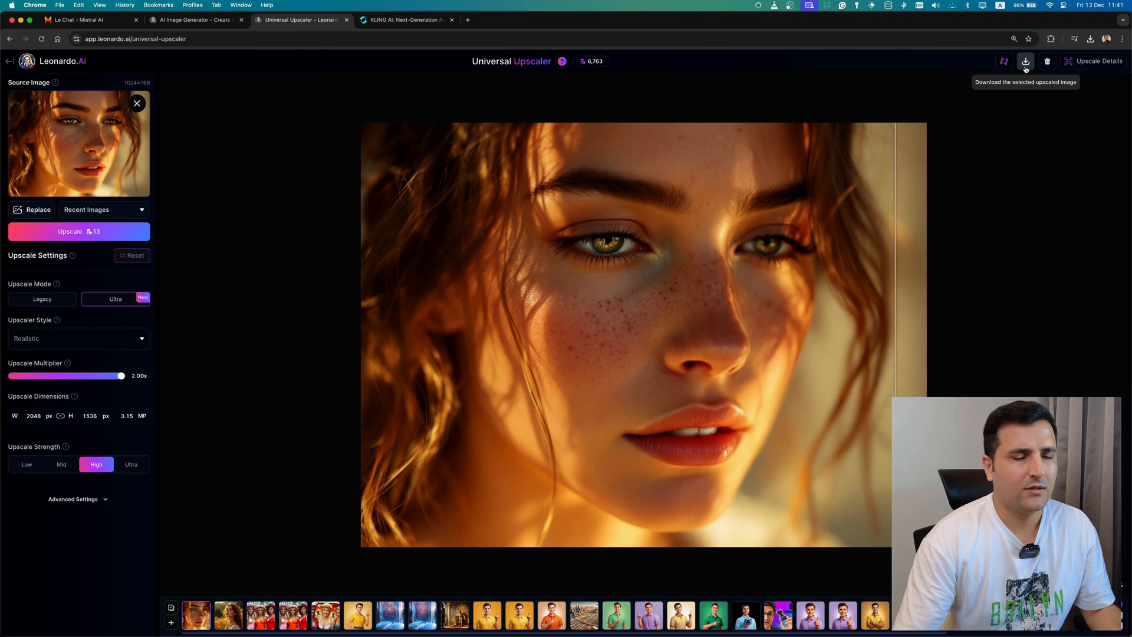
left_click(405, 20)
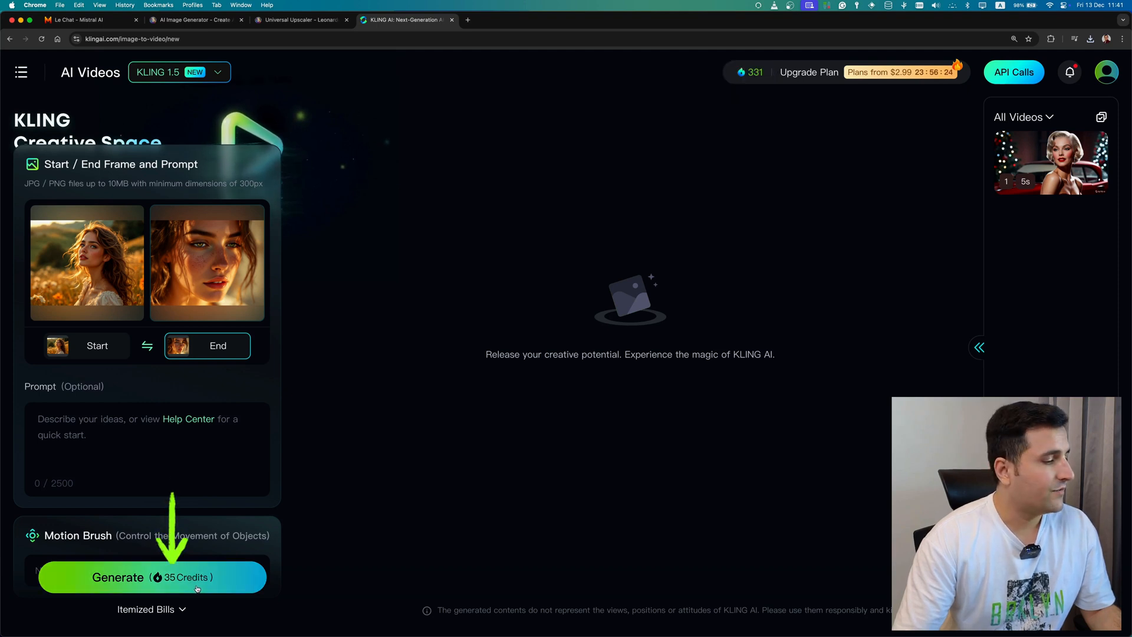
- Start generating the 35-credit video morphing from the field portrait to the freckled close-up
left_click(152, 577)
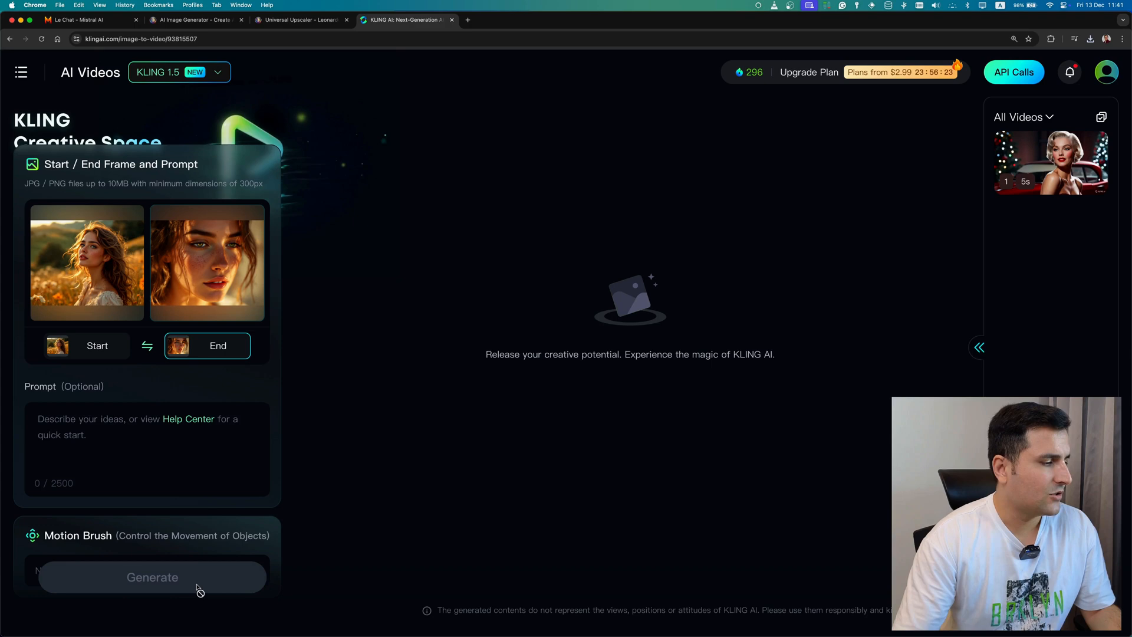
left_click(152, 577)
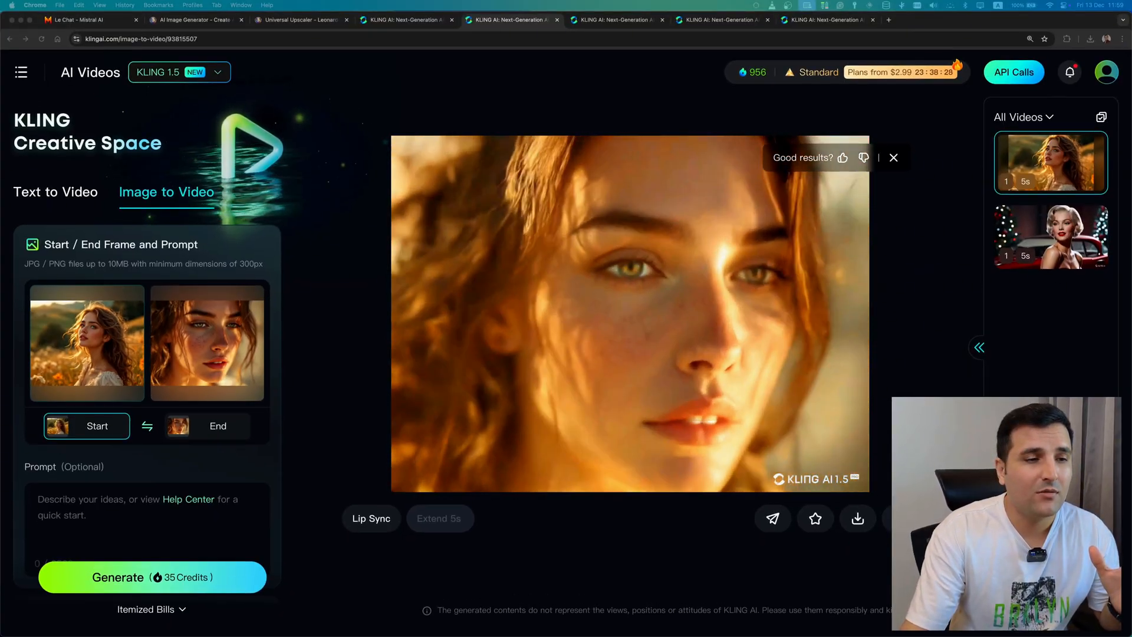
- Download the finished morphing clip as Professional_Mode_Generated_Video.mp4 and check Chrome's downloads
left_click(857, 518)
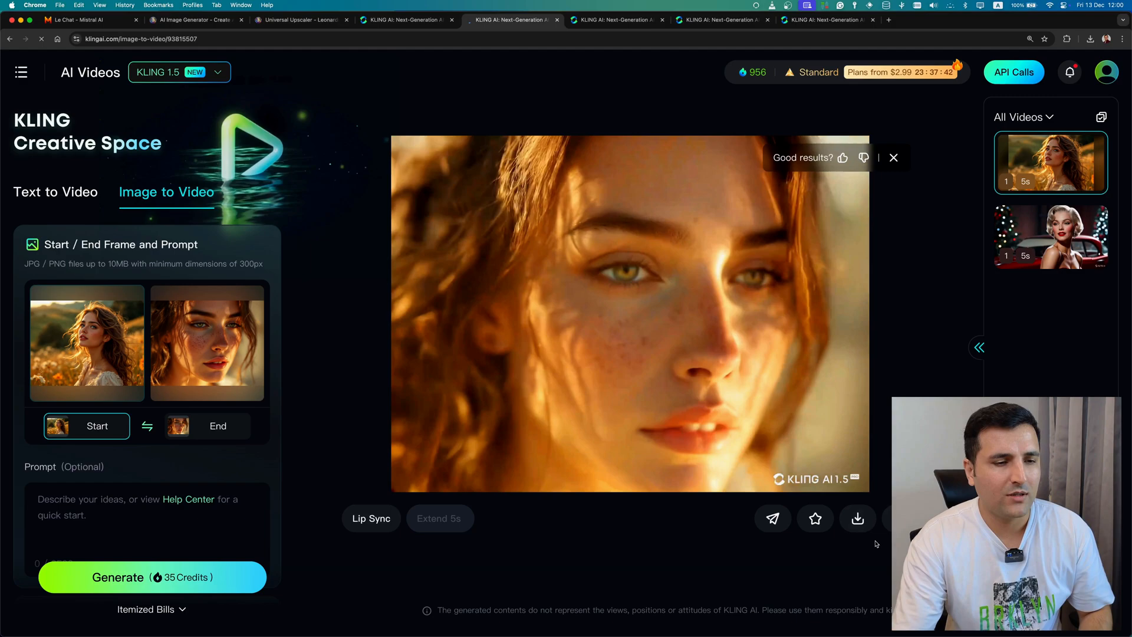
left_click(1090, 38)
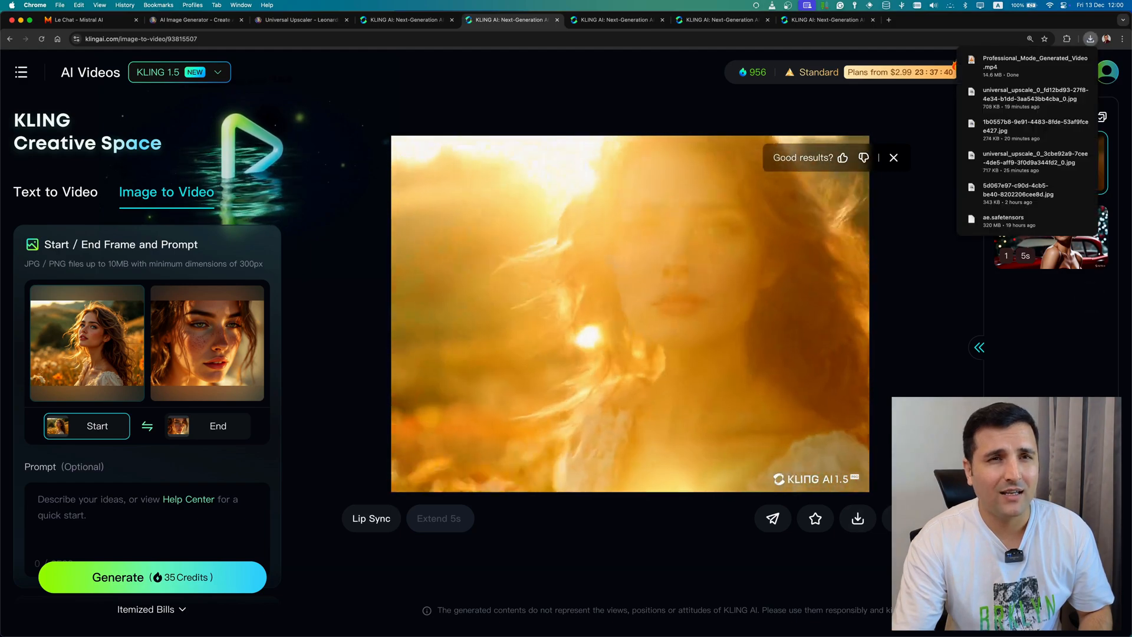